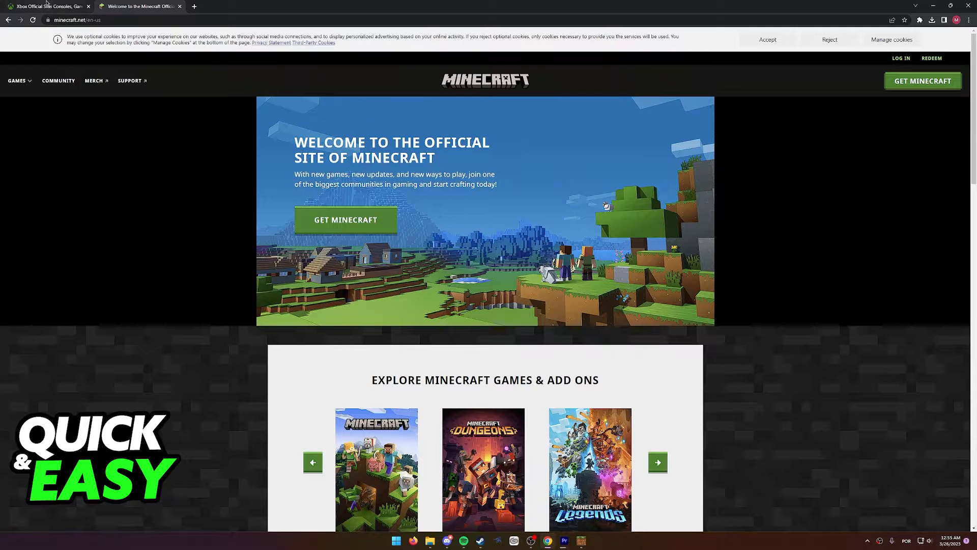
Glance at the Xbox site, then return to Minecraft.net's Get Minecraft page
{"action": "left_click", "coordinate": [46, 7]}
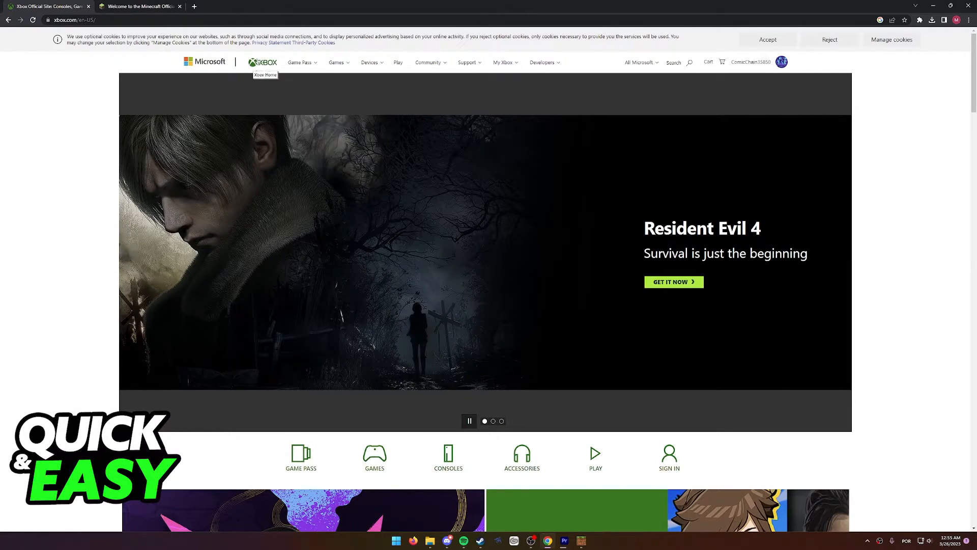
{"action": "left_click", "coordinate": [143, 8]}
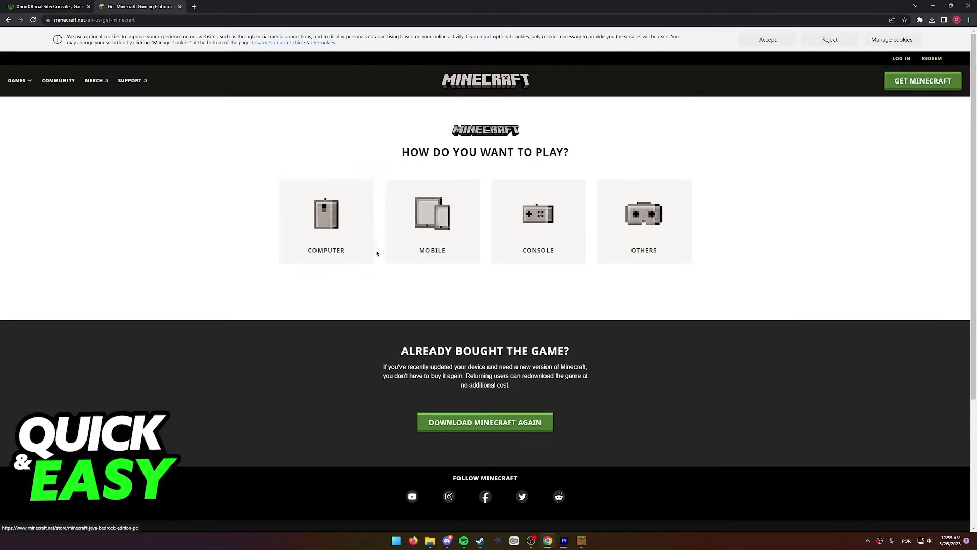
Choose Console, then an Xbox console to reach the Minecraft for Xbox page
{"action": "left_click", "coordinate": [538, 221]}
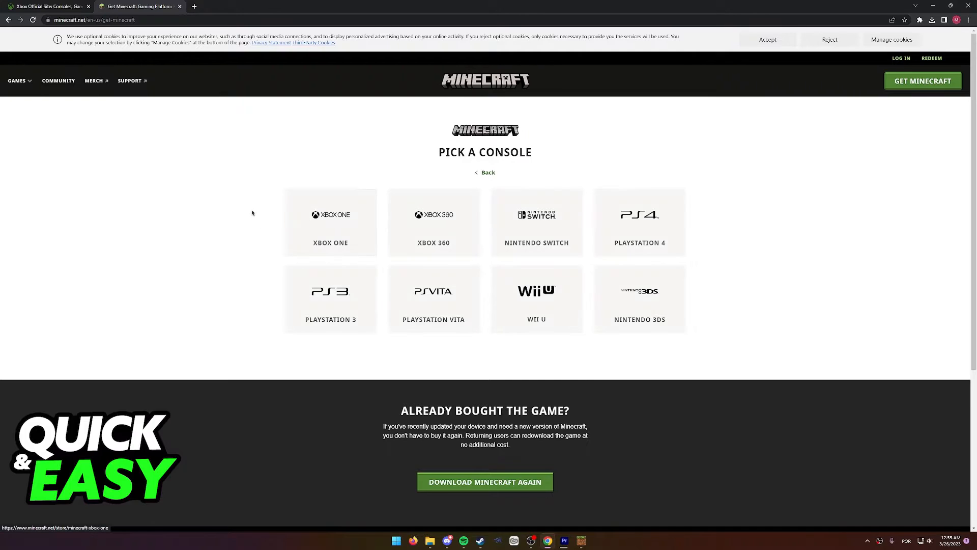
{"action": "left_click", "coordinate": [330, 222]}
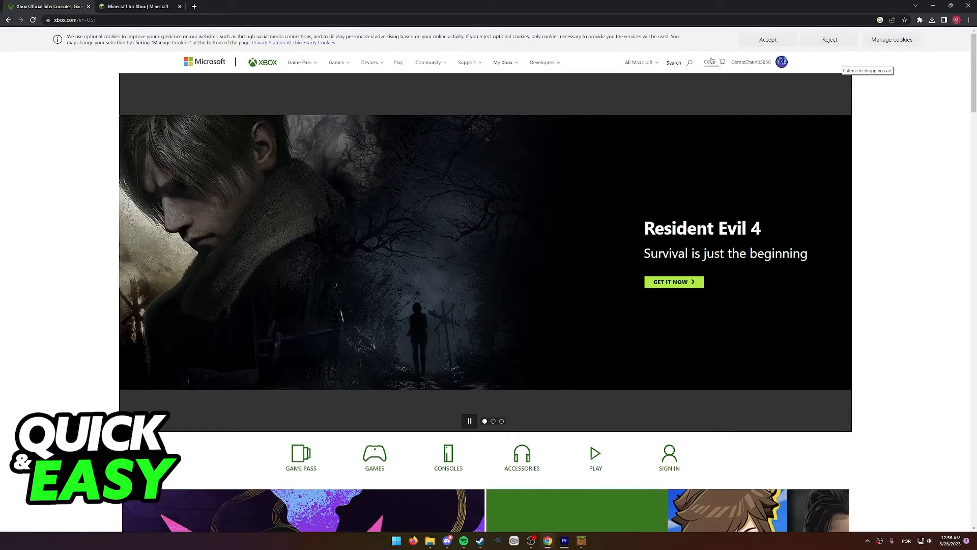
Search Xbox.com for 'minecraft' and open the Buy Minecraft | Xbox result
{"action": "type", "text": "minecr"}
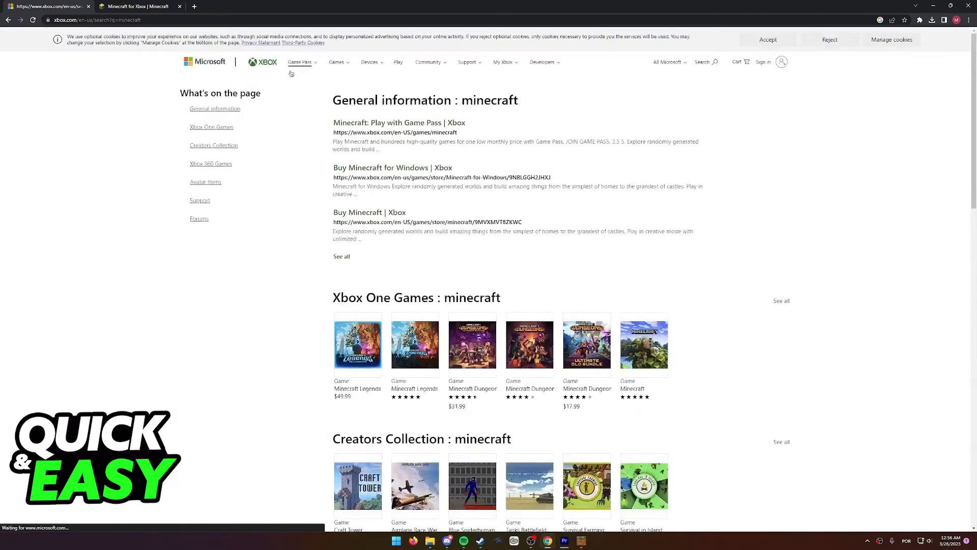
{"action": "left_click", "coordinate": [370, 211]}
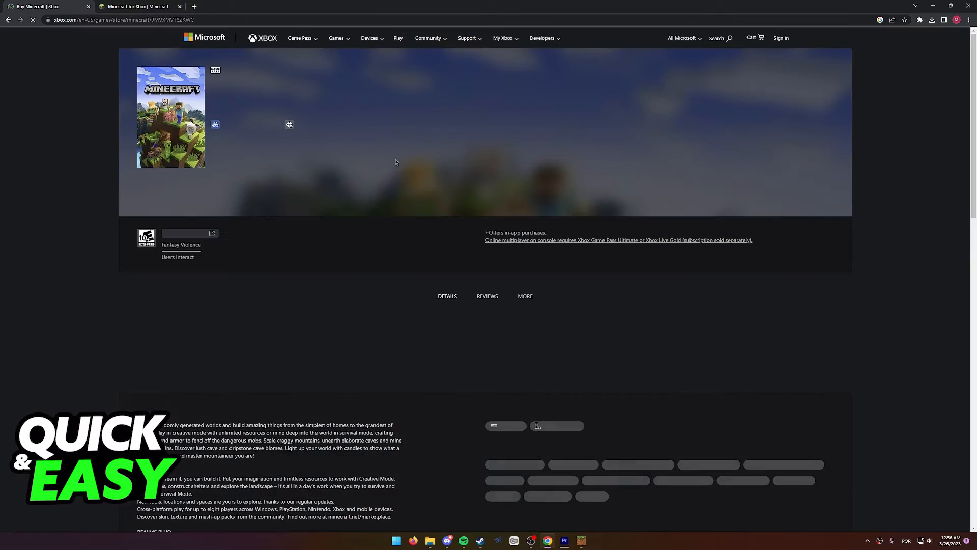